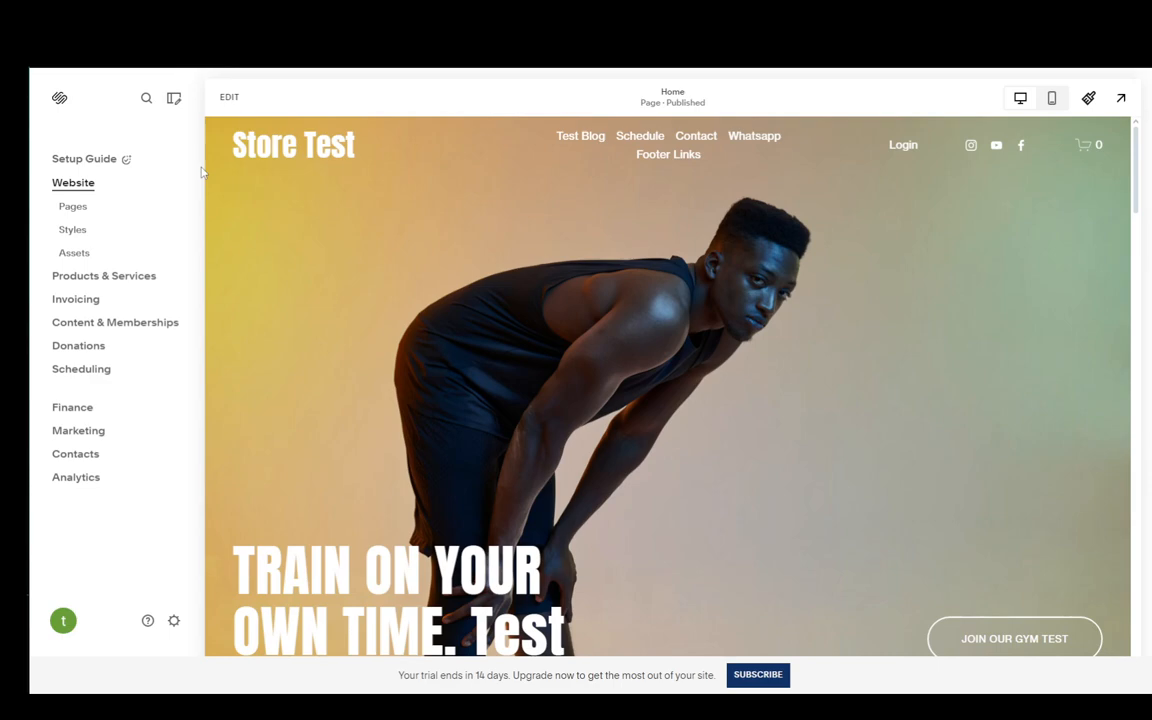
mouse_move(352, 300)
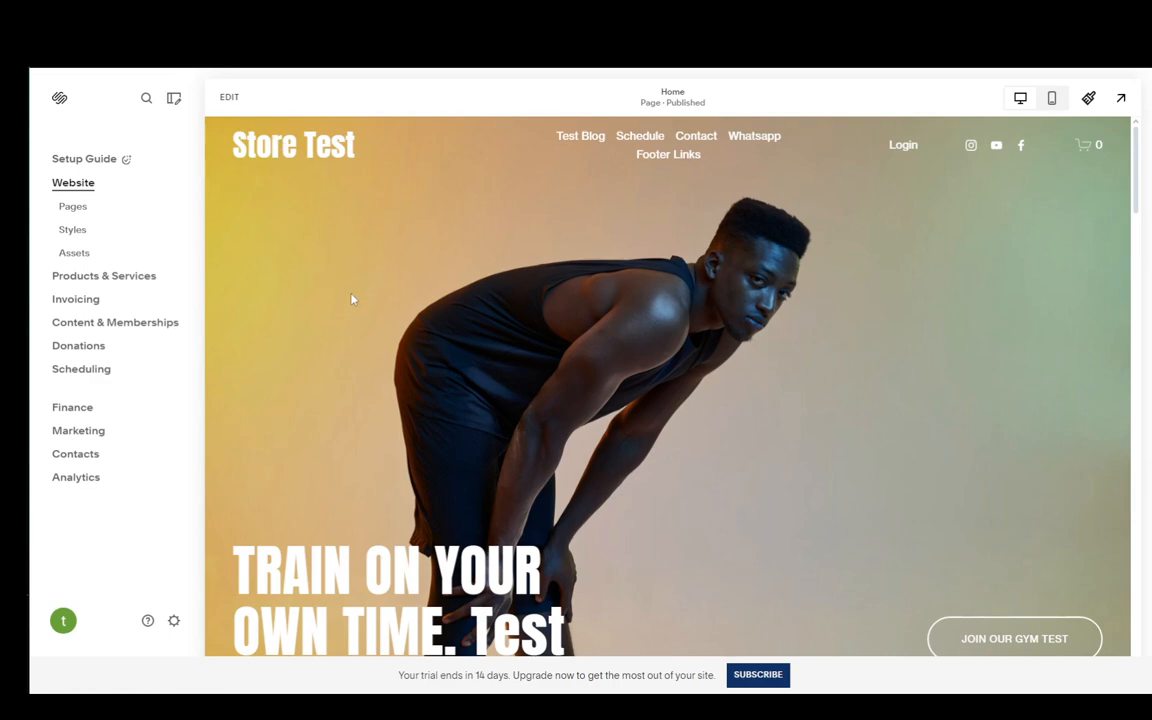
mouse_move(72, 206)
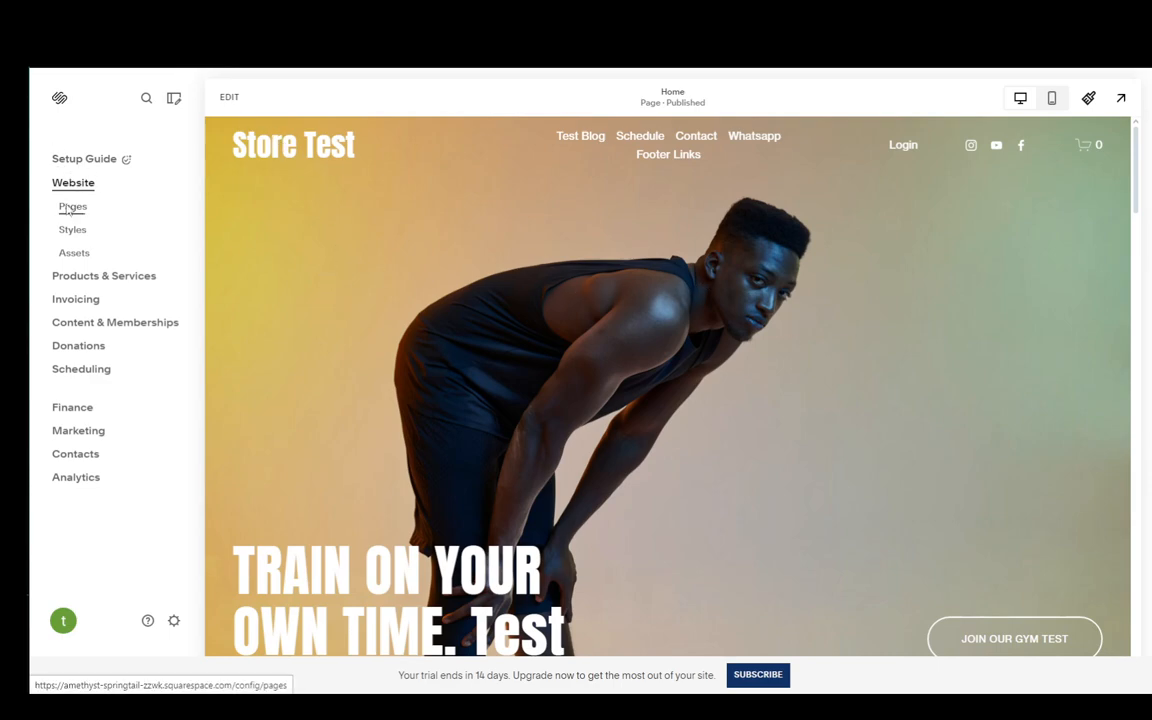
- From Pages, begin a new Link page under the Not Linked section
left_click(72, 206)
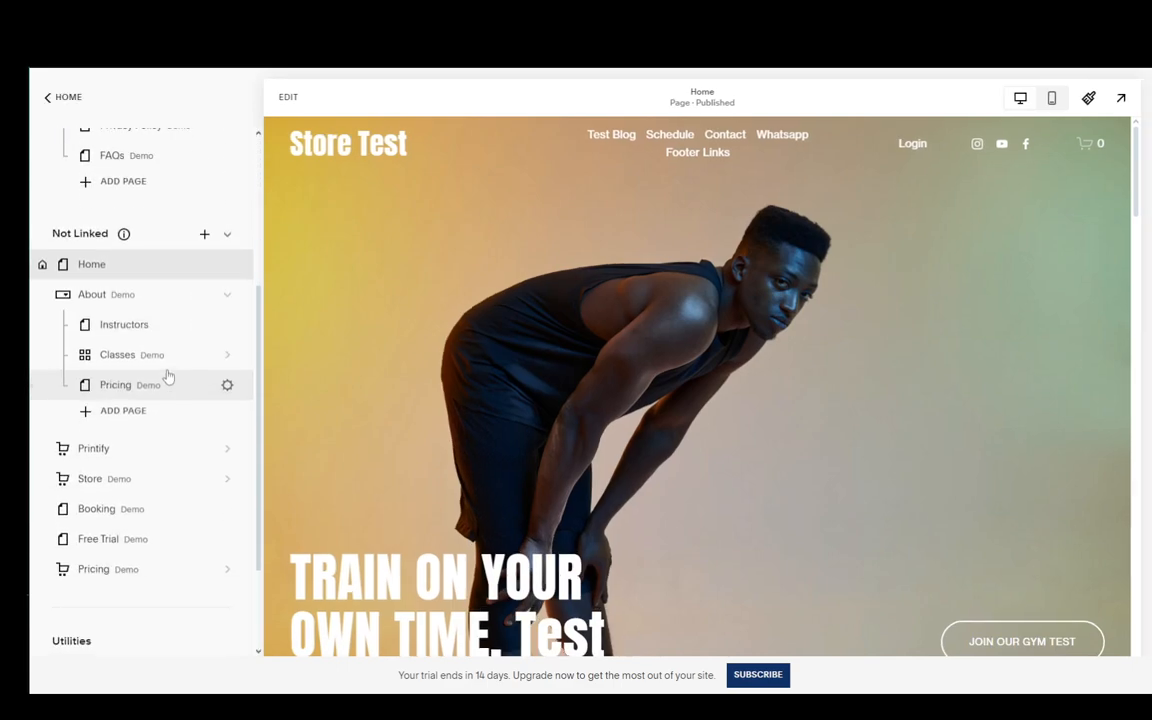
mouse_move(204, 234)
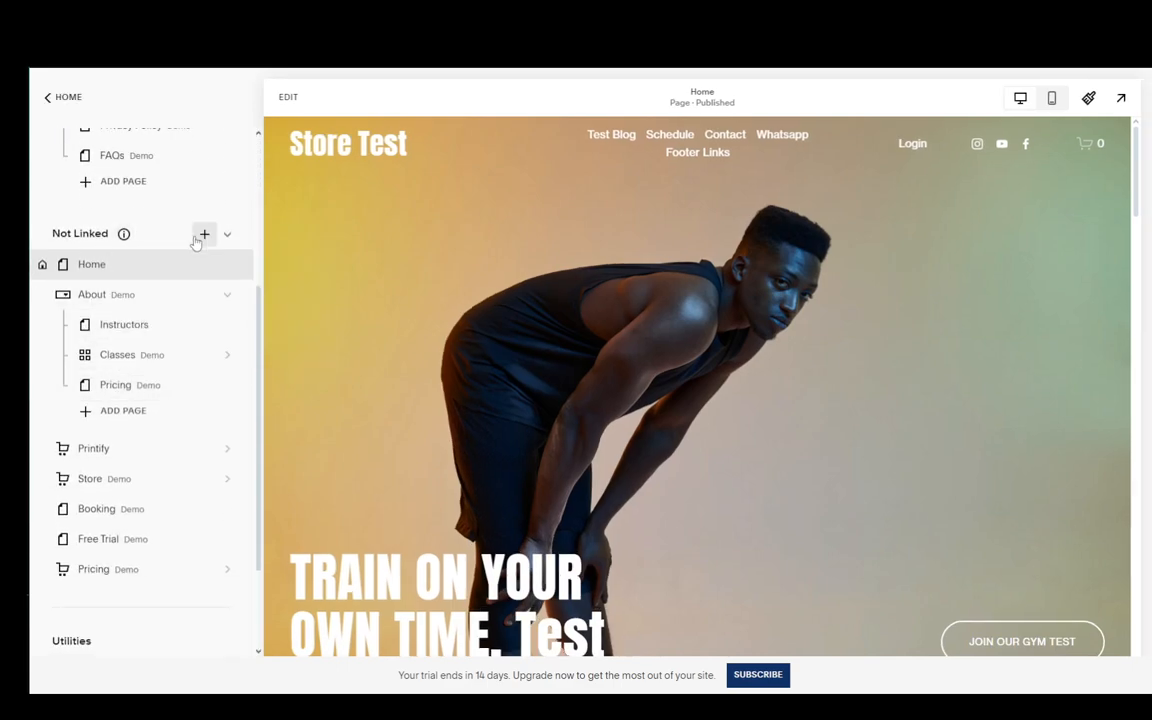
left_click(204, 234)
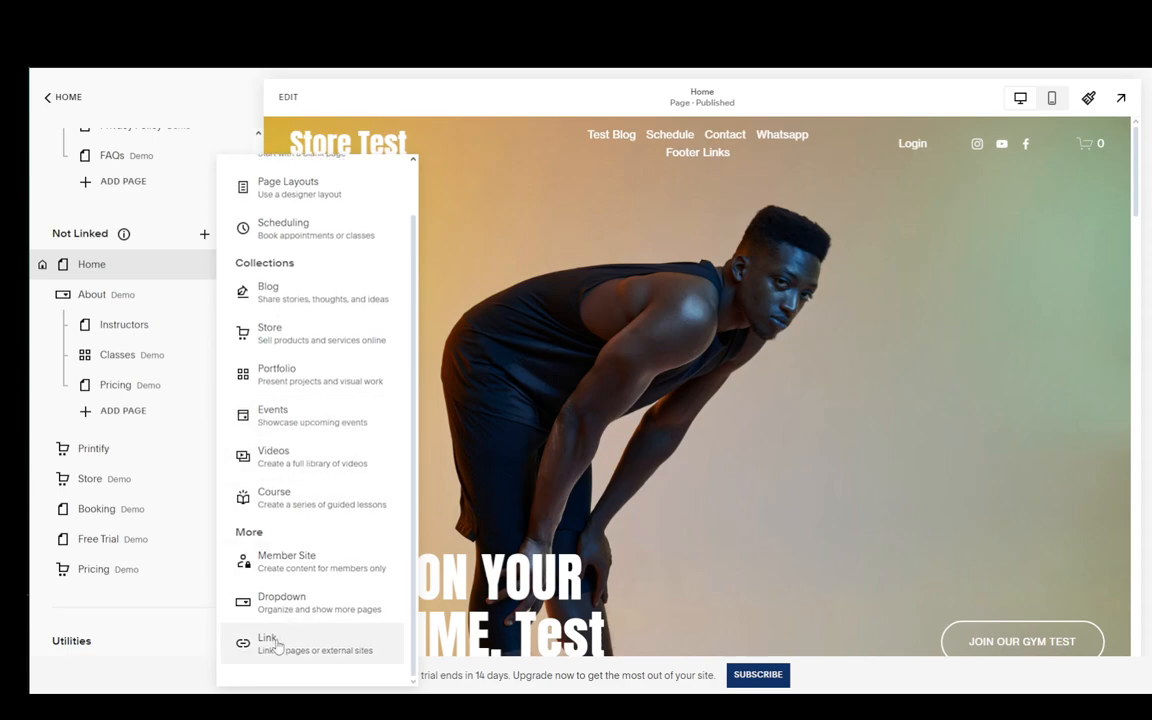
left_click(268, 644)
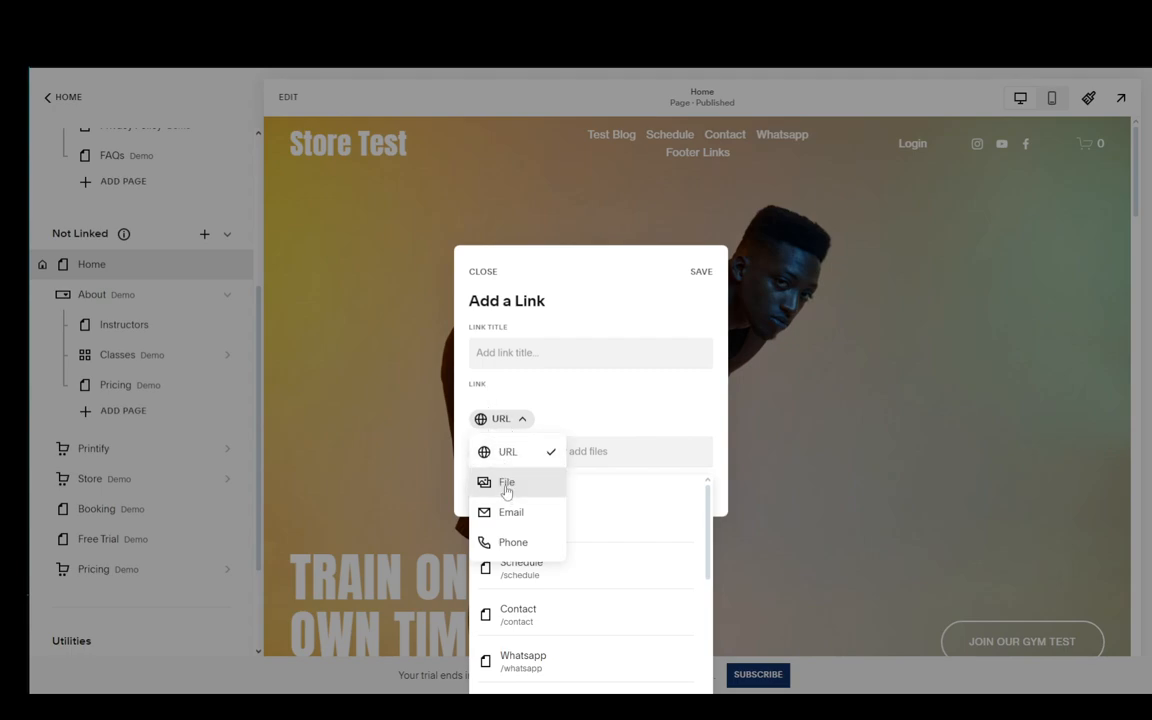
- Make the link a File link titled 'Test' targeting the uploaded Breezhome_Improved.jpg
left_click(506, 482)
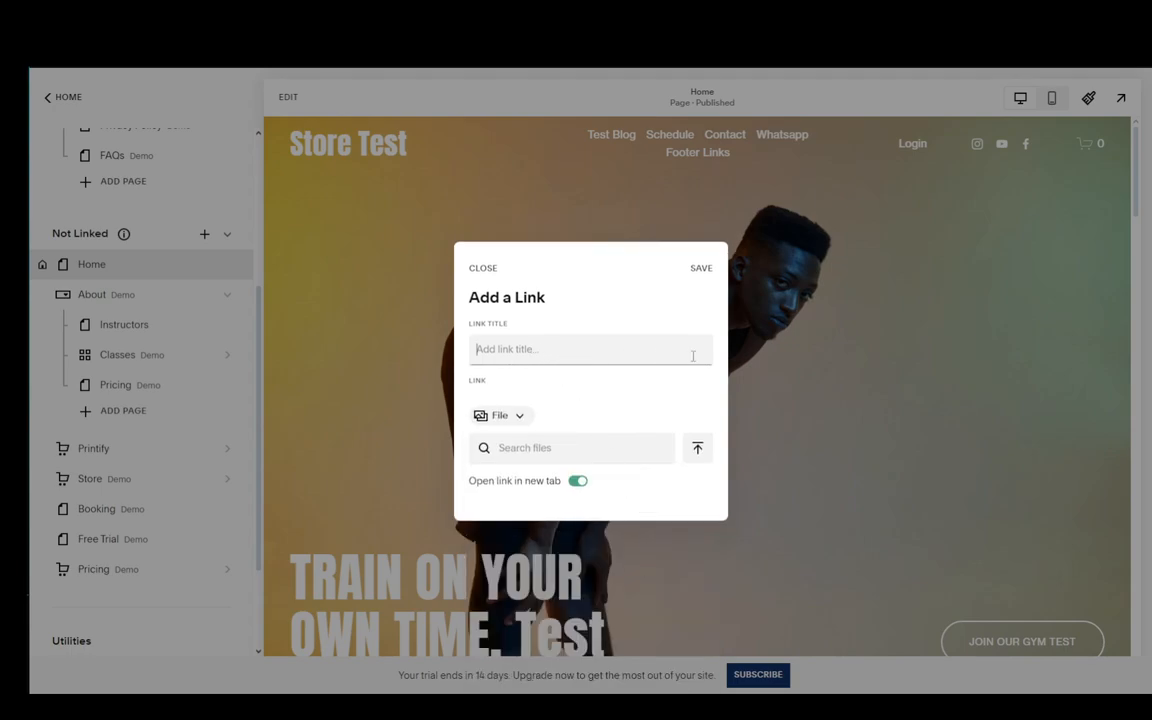
type("Test")
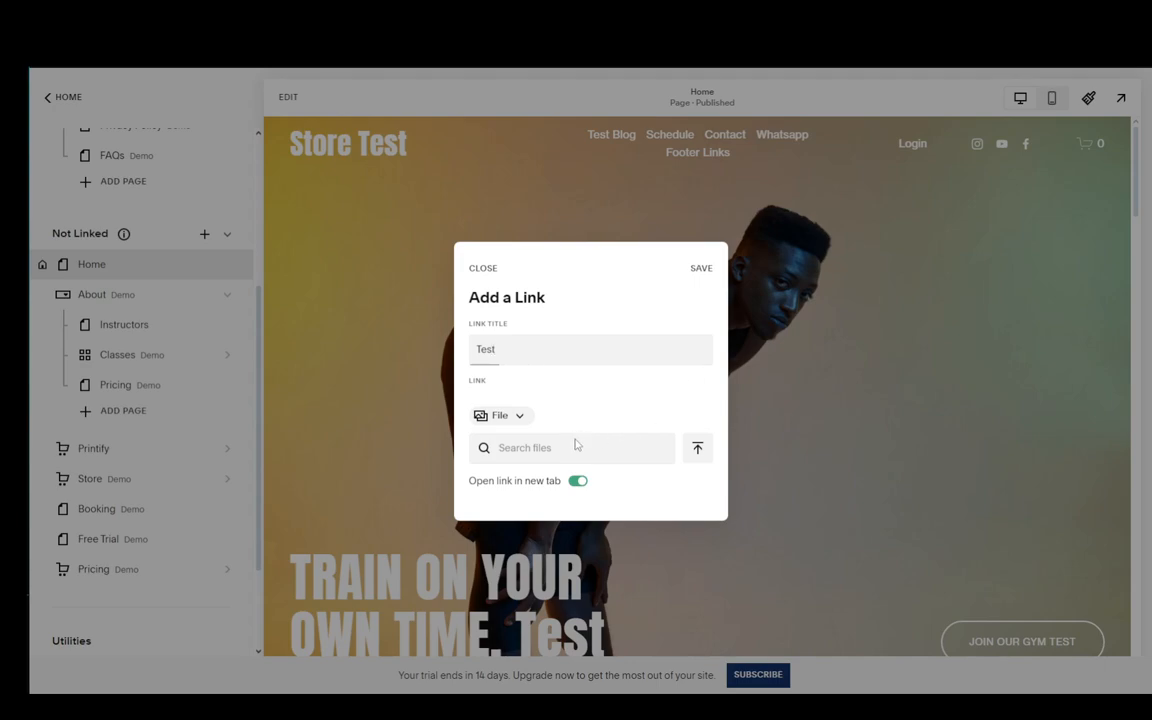
mouse_move(696, 450)
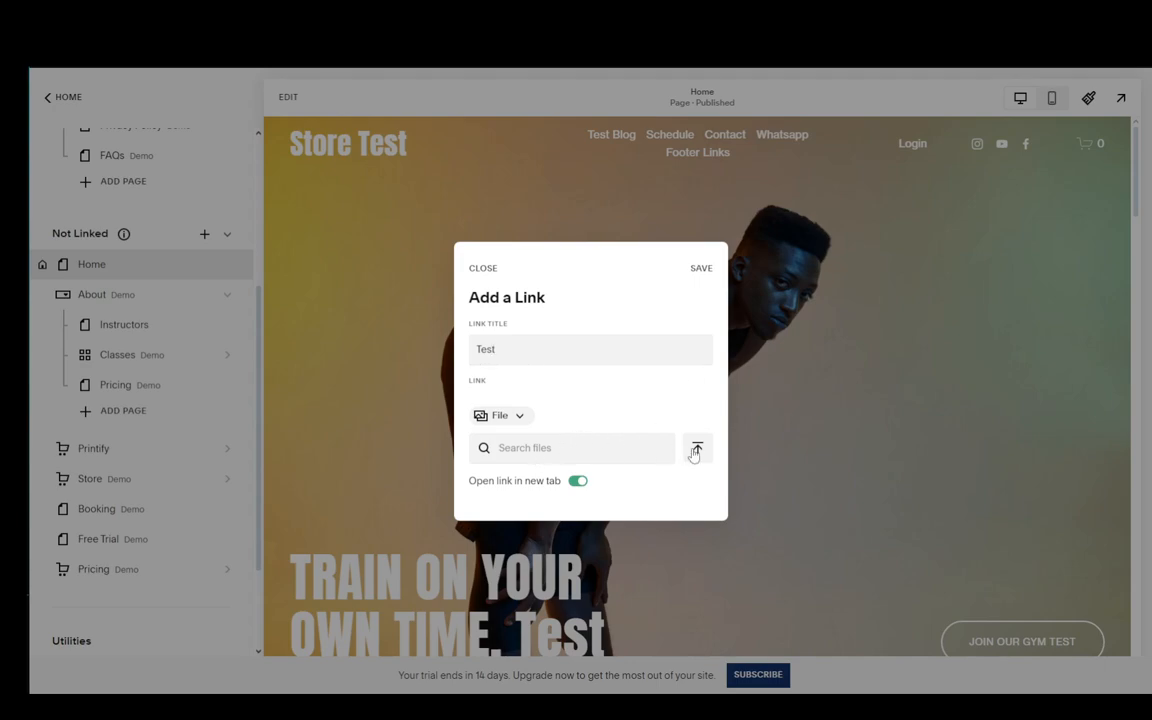
left_click(696, 448)
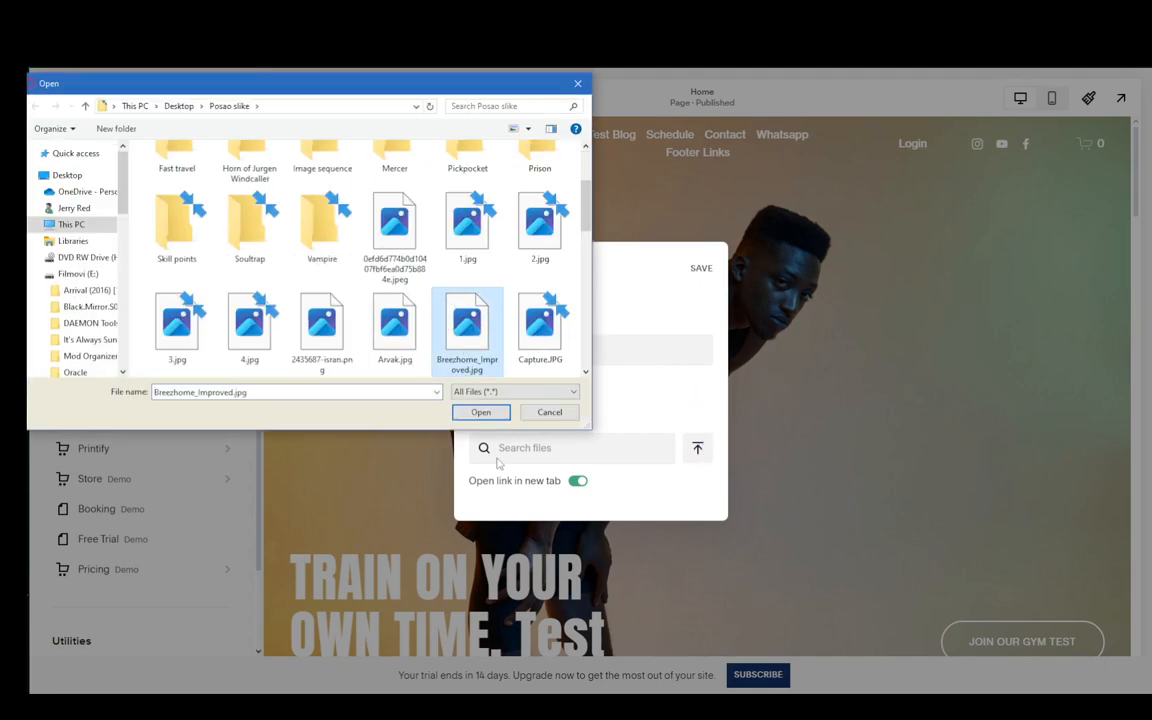
left_click(480, 412)
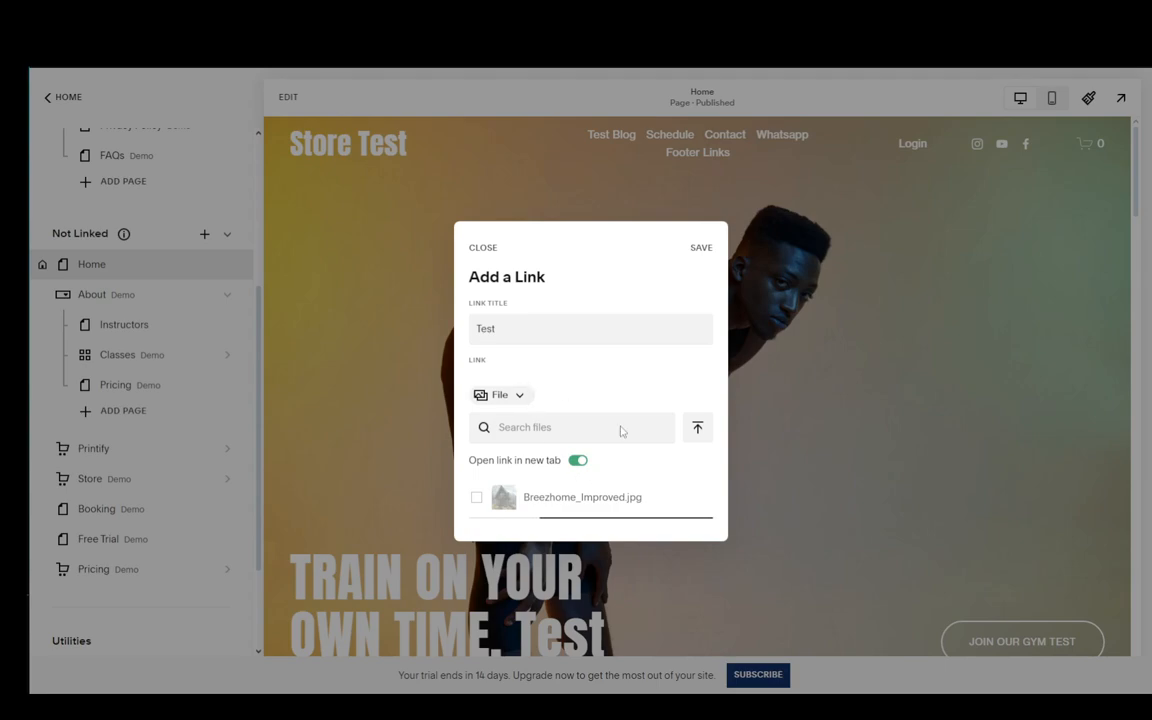
left_click(476, 496)
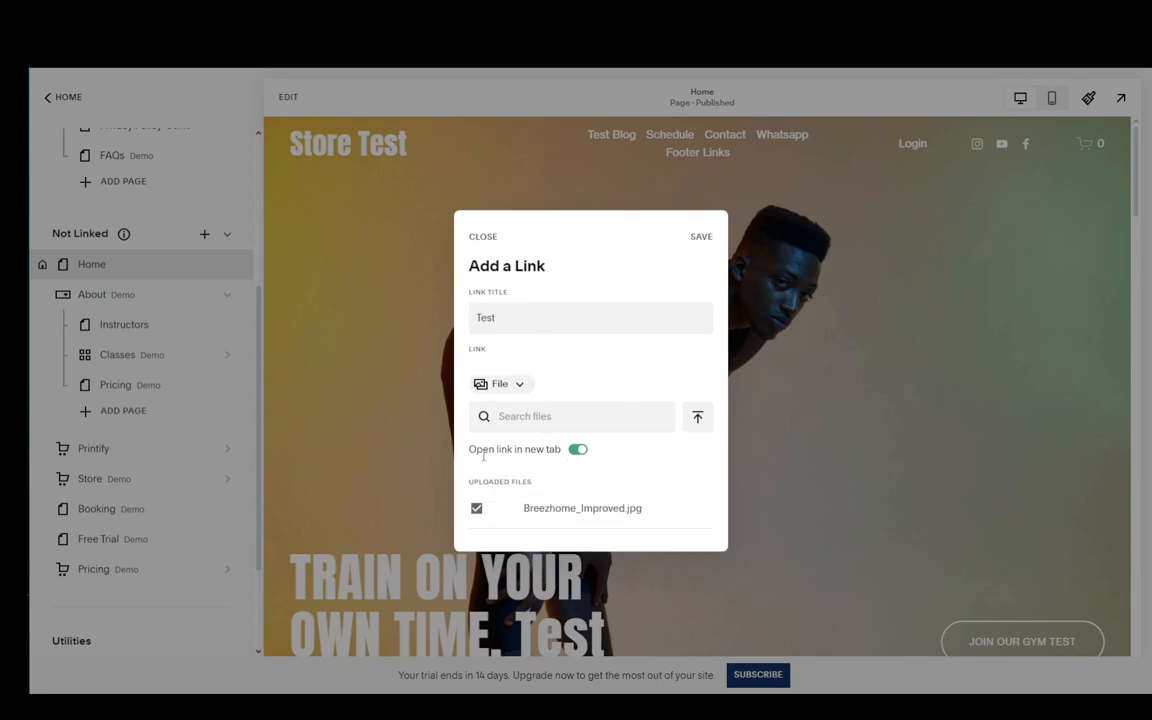
- Keep Open in new tab enabled and save the Test link page
left_click(576, 448)
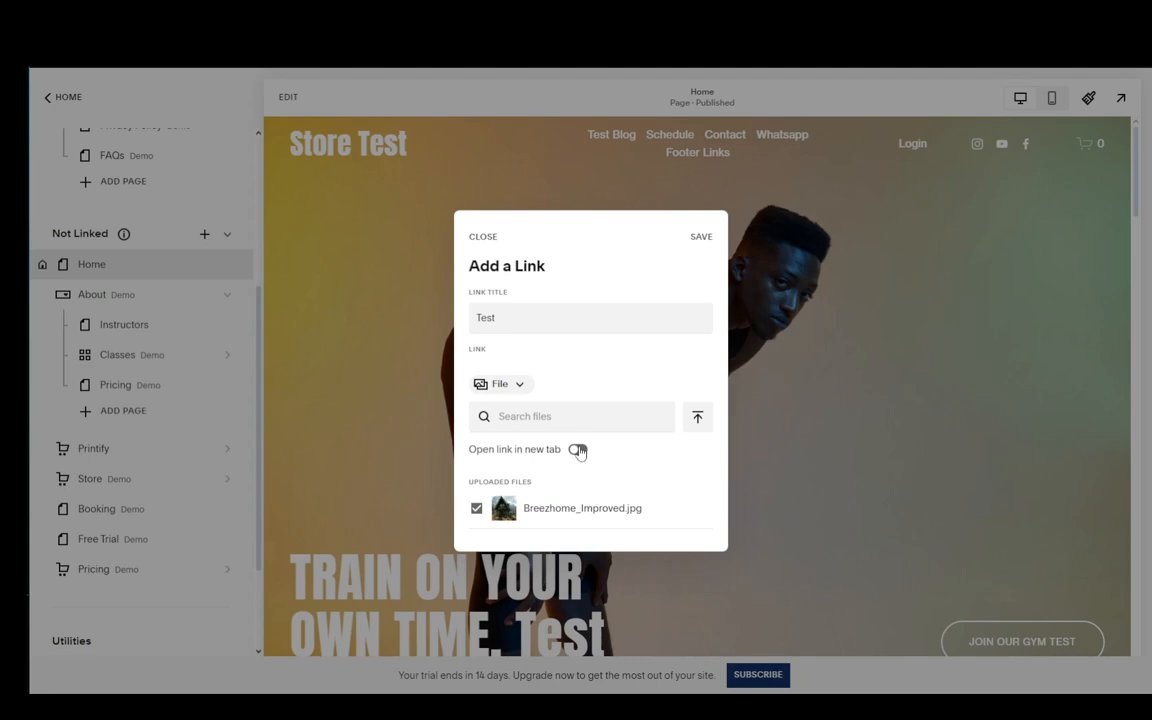
left_click(576, 448)
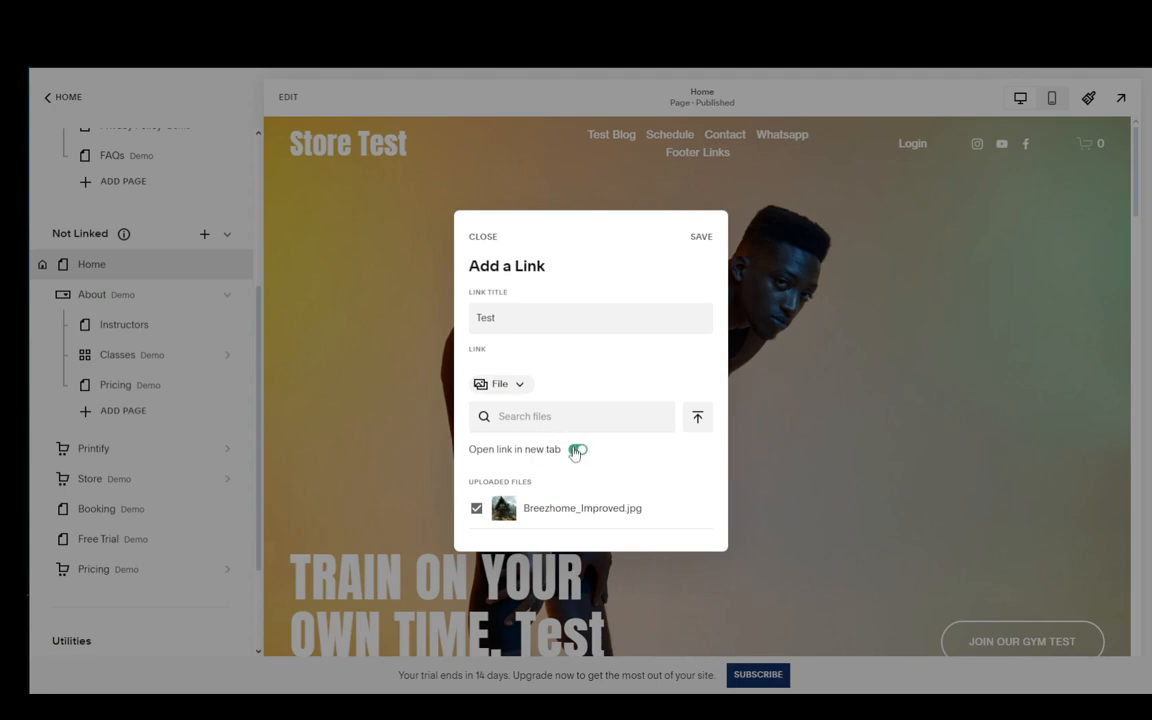
left_click(578, 448)
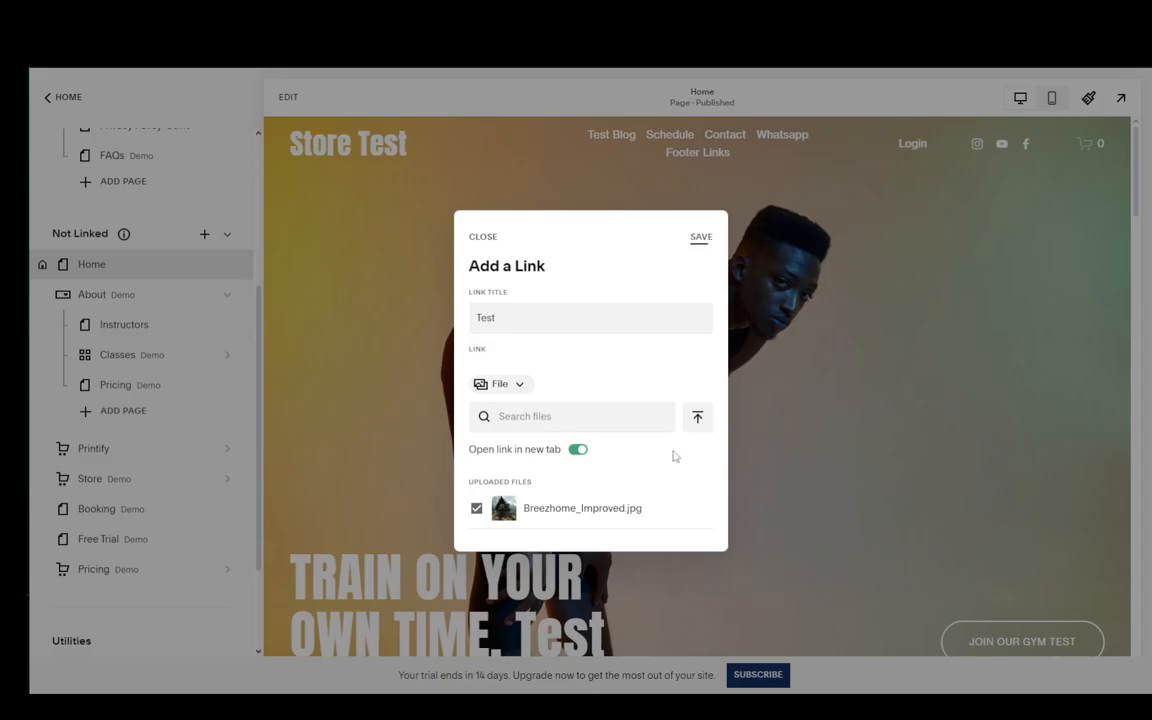
left_click(700, 236)
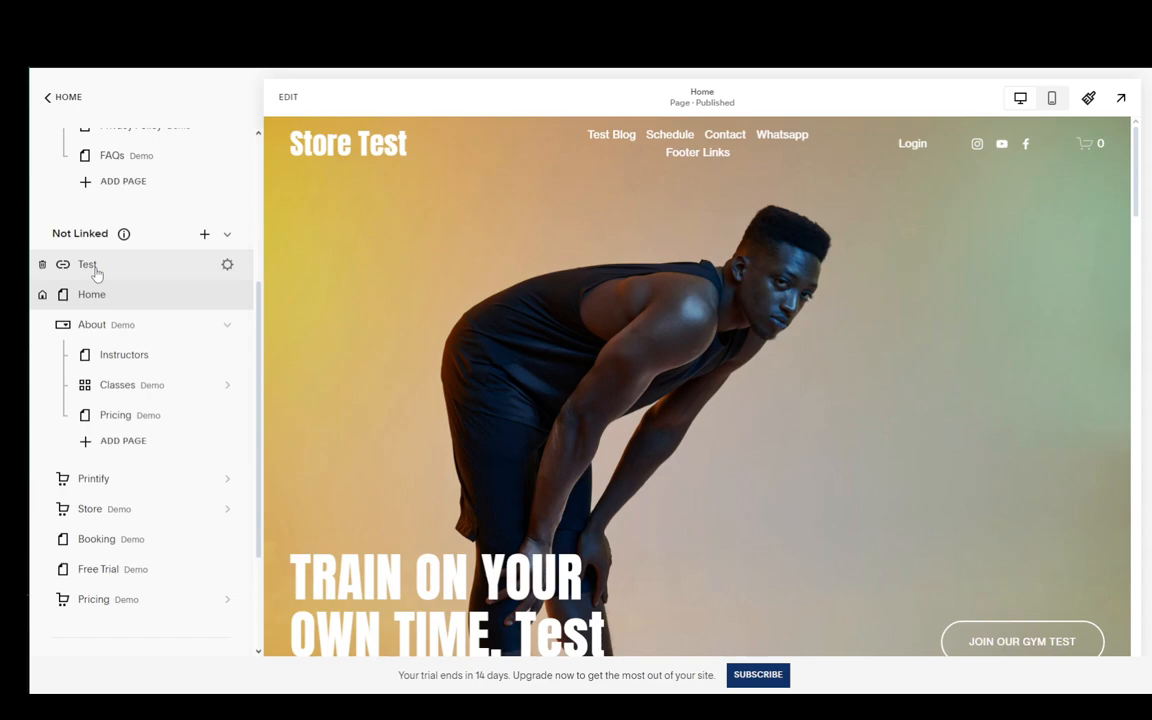
- Review the Test link's settings unchanged, then begin editing the Home page
left_click(228, 264)
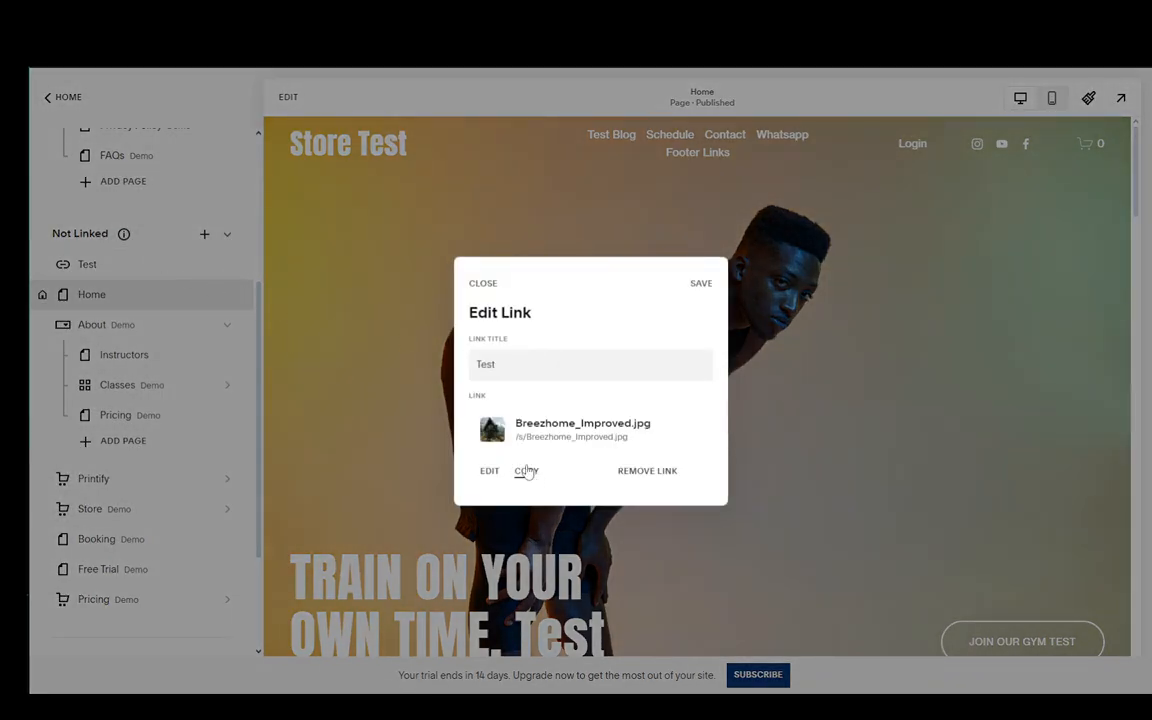
mouse_move(696, 296)
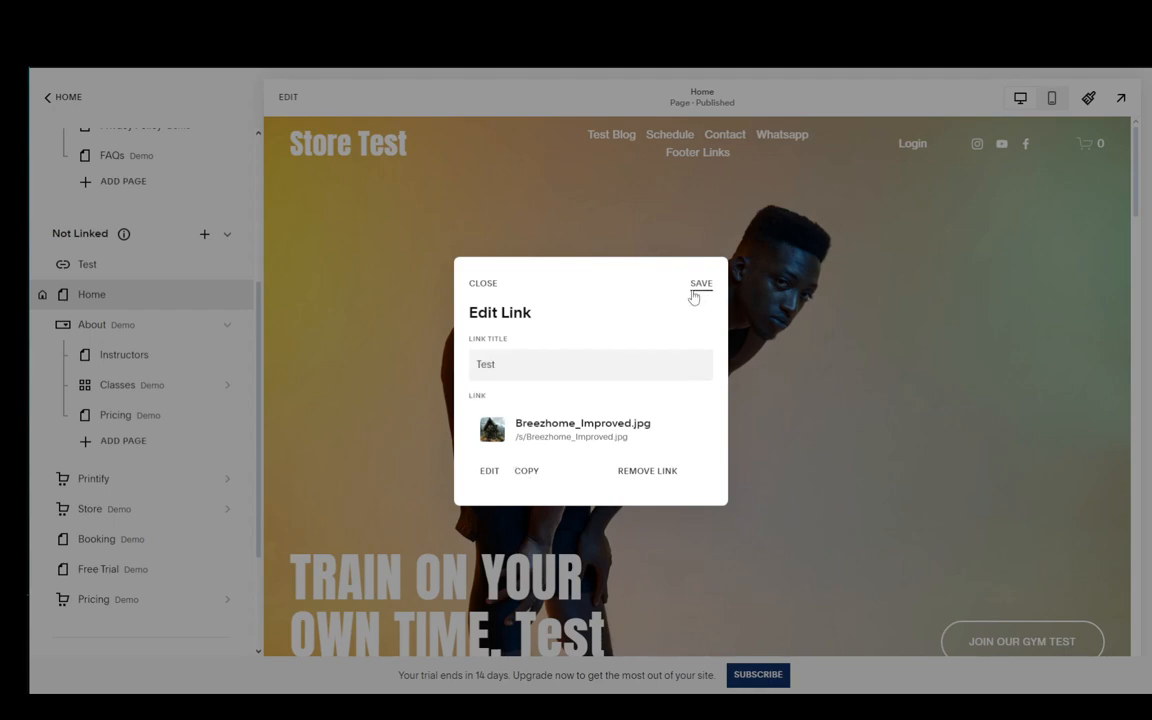
left_click(700, 284)
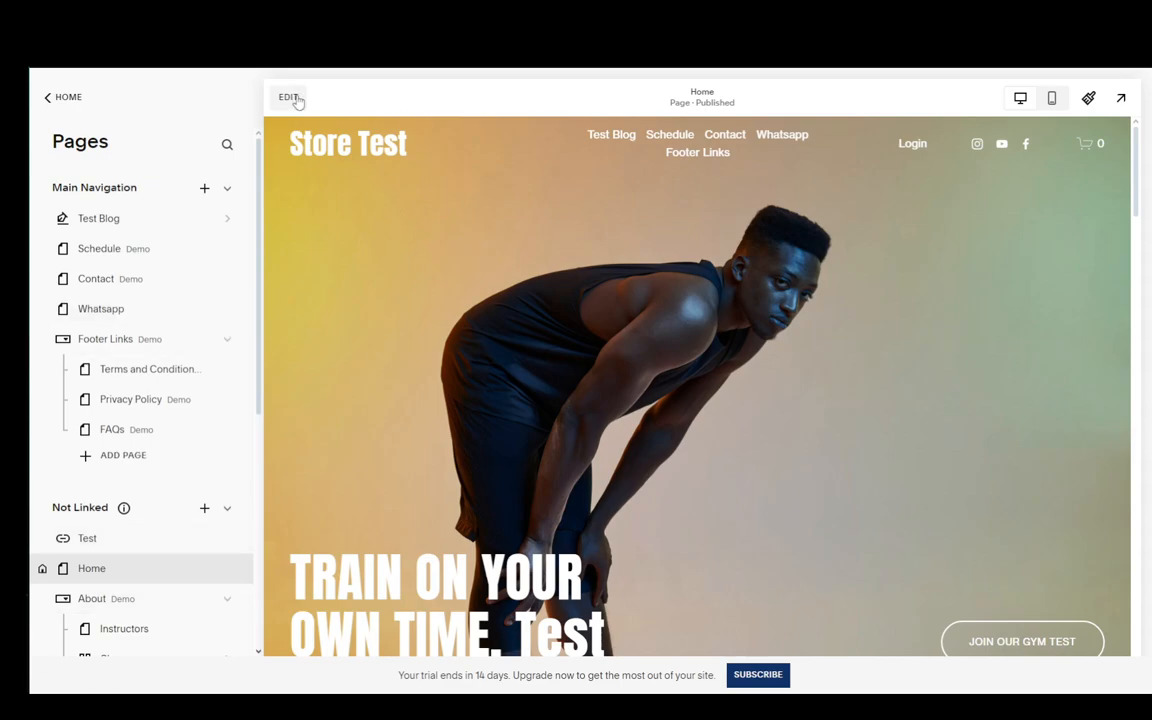
left_click(288, 96)
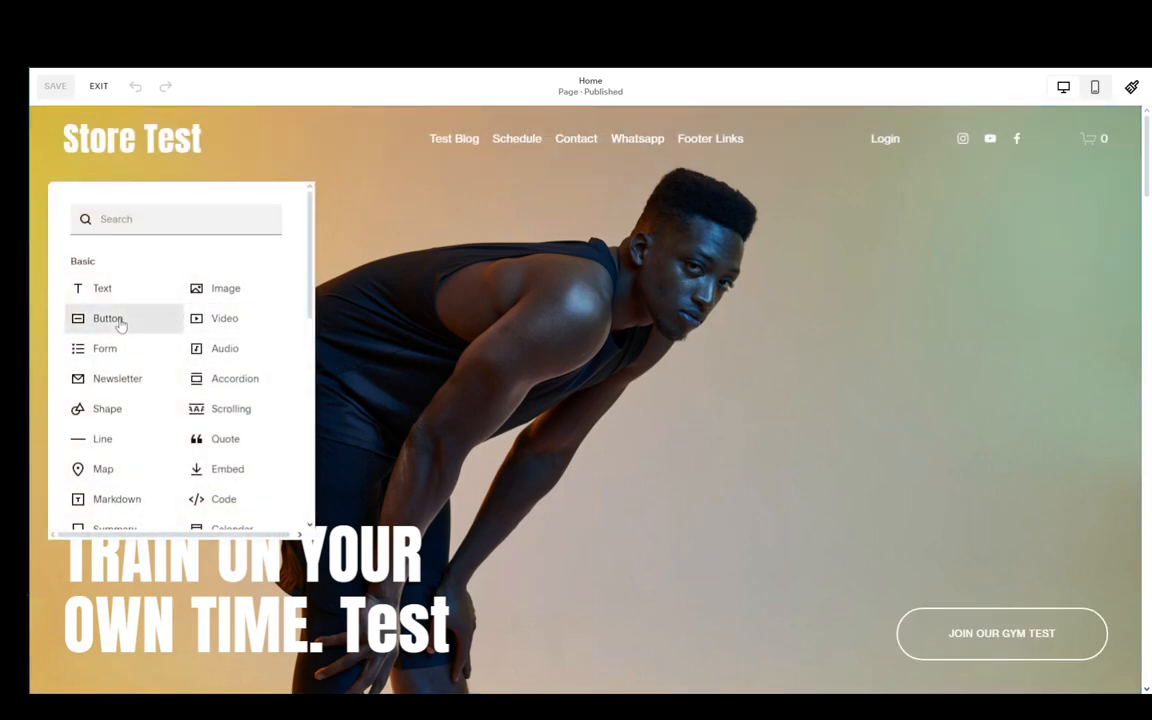
- Add a Button block to the home page hero and select the new Learn more button
left_click(108, 318)
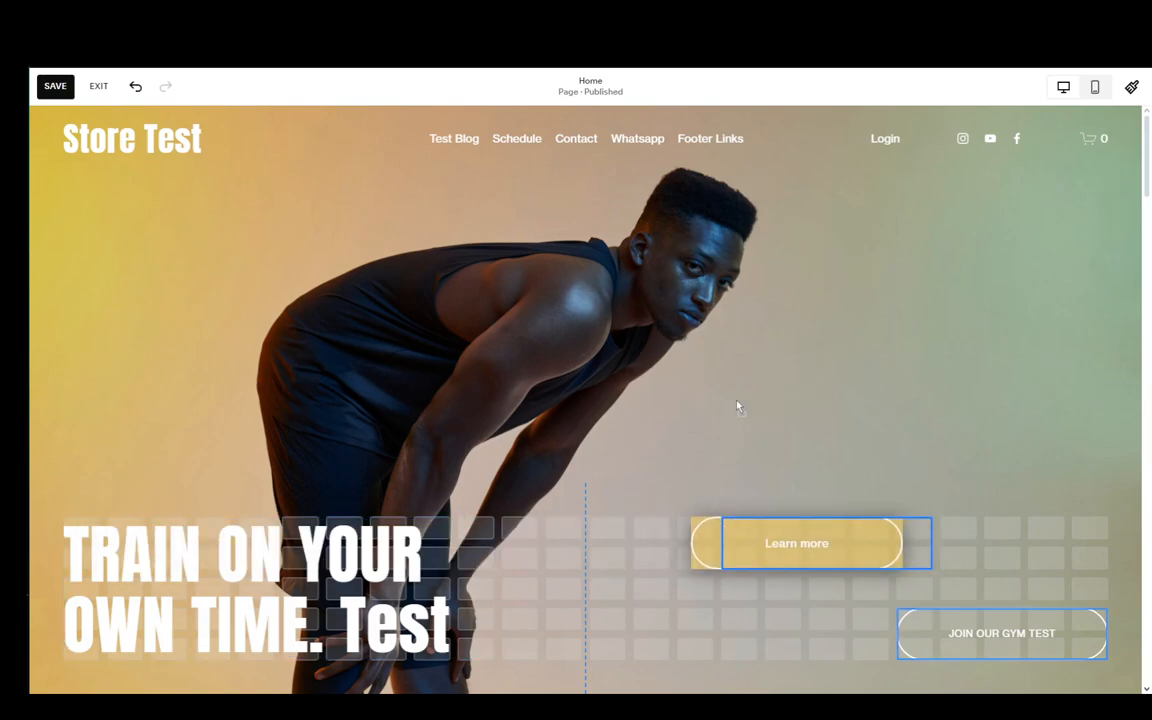
left_click(810, 544)
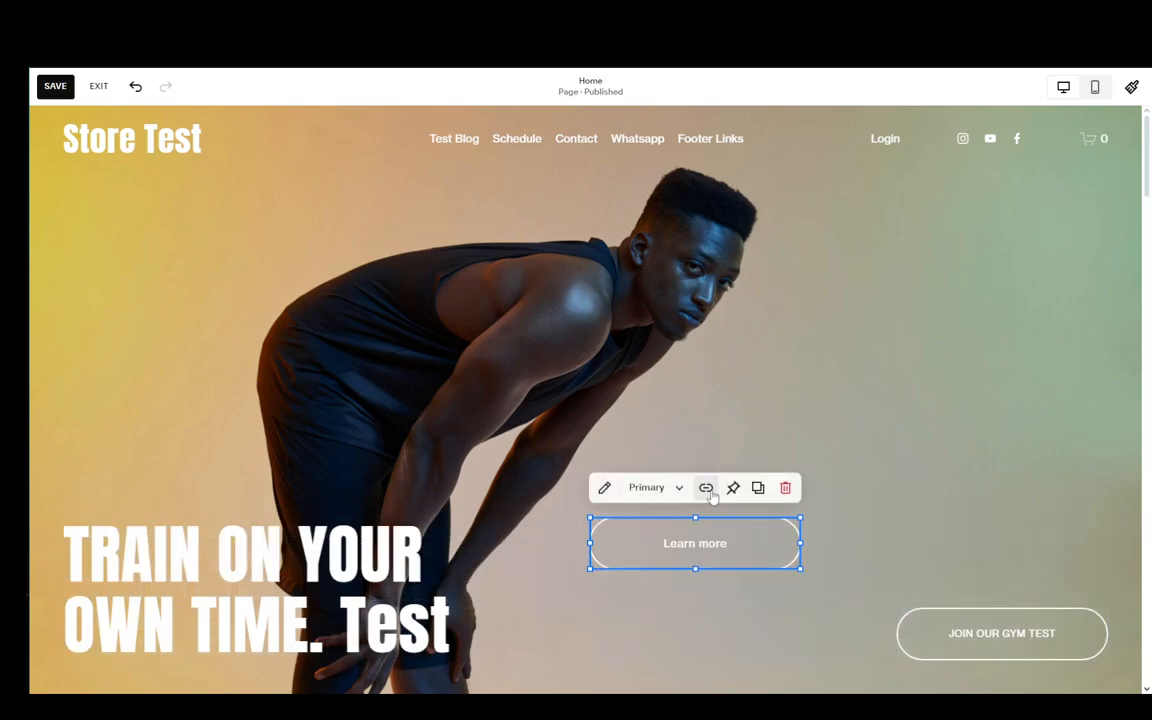
left_click(704, 488)
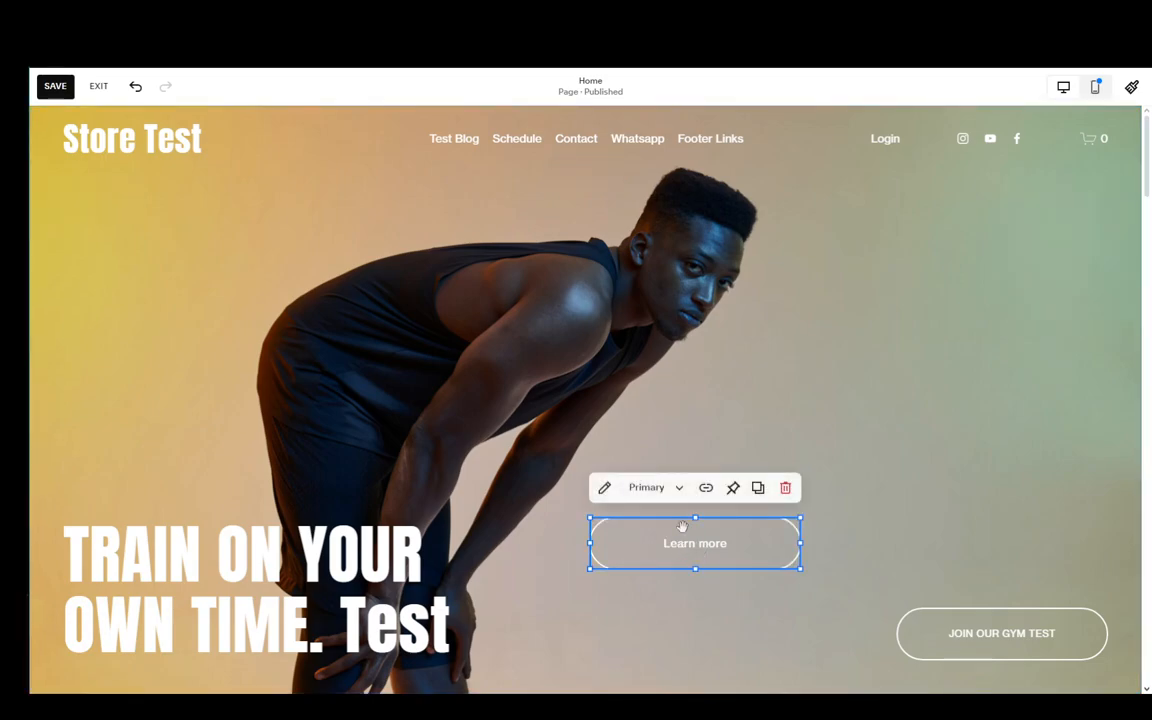
mouse_move(696, 504)
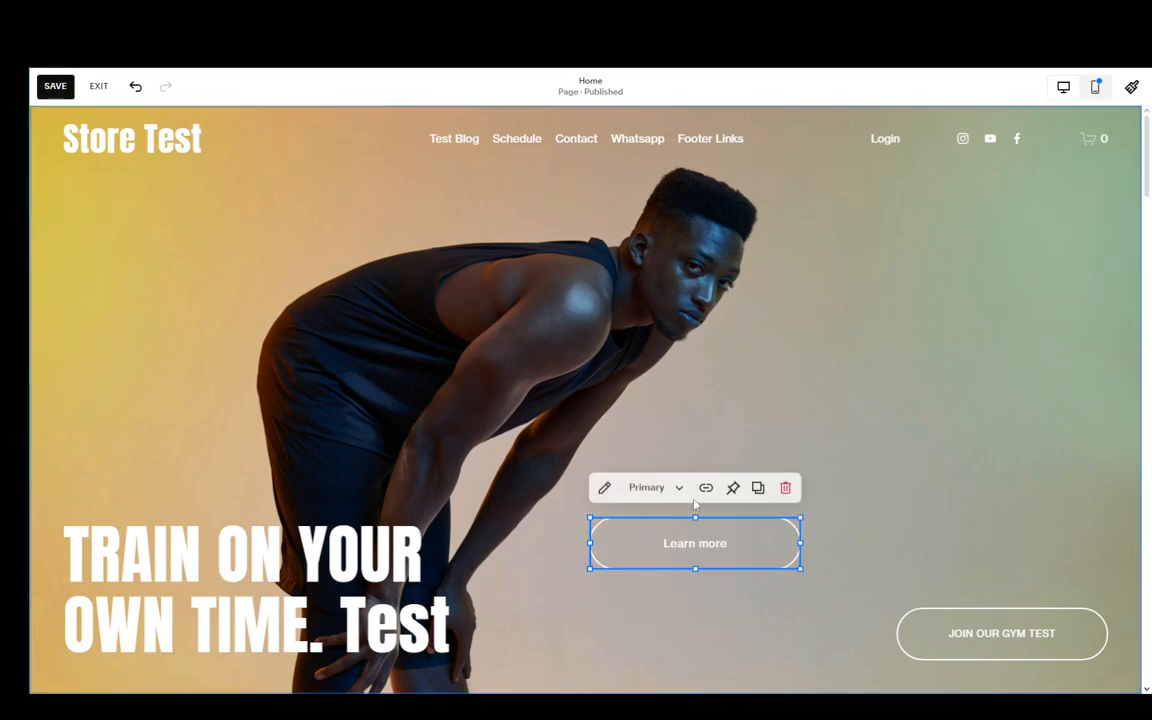
- Link the Learn more button to the Breezhome_Improved.jpg file and leave page editing
left_click(704, 488)
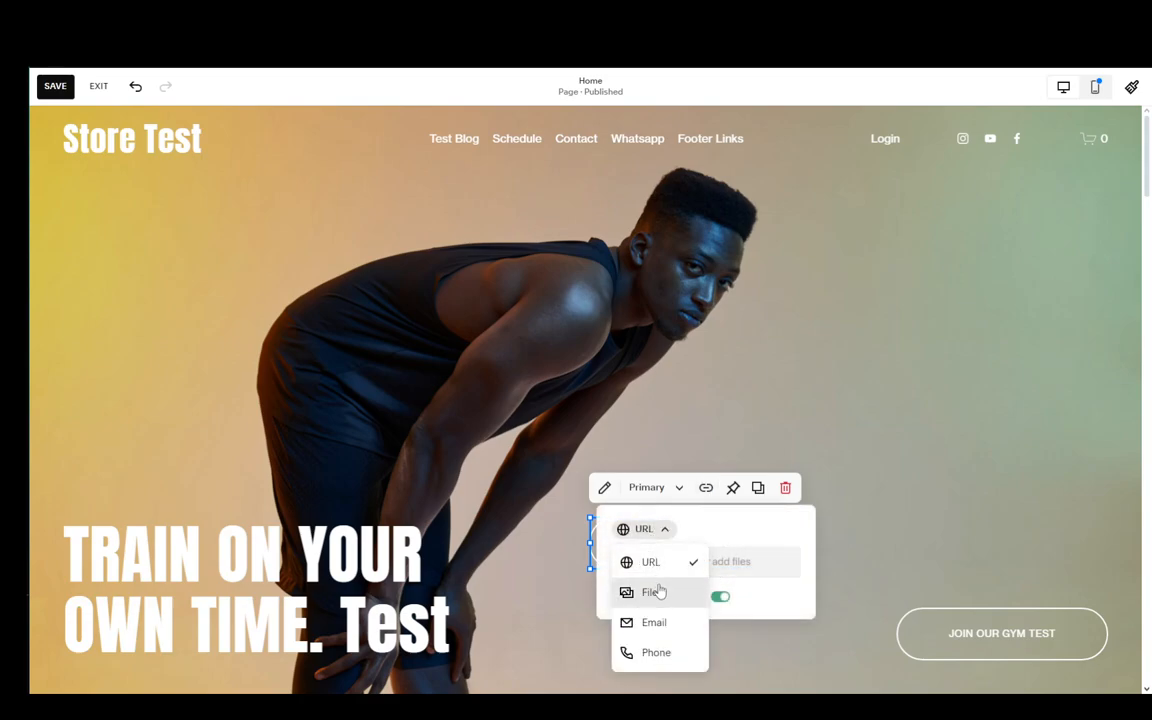
left_click(652, 592)
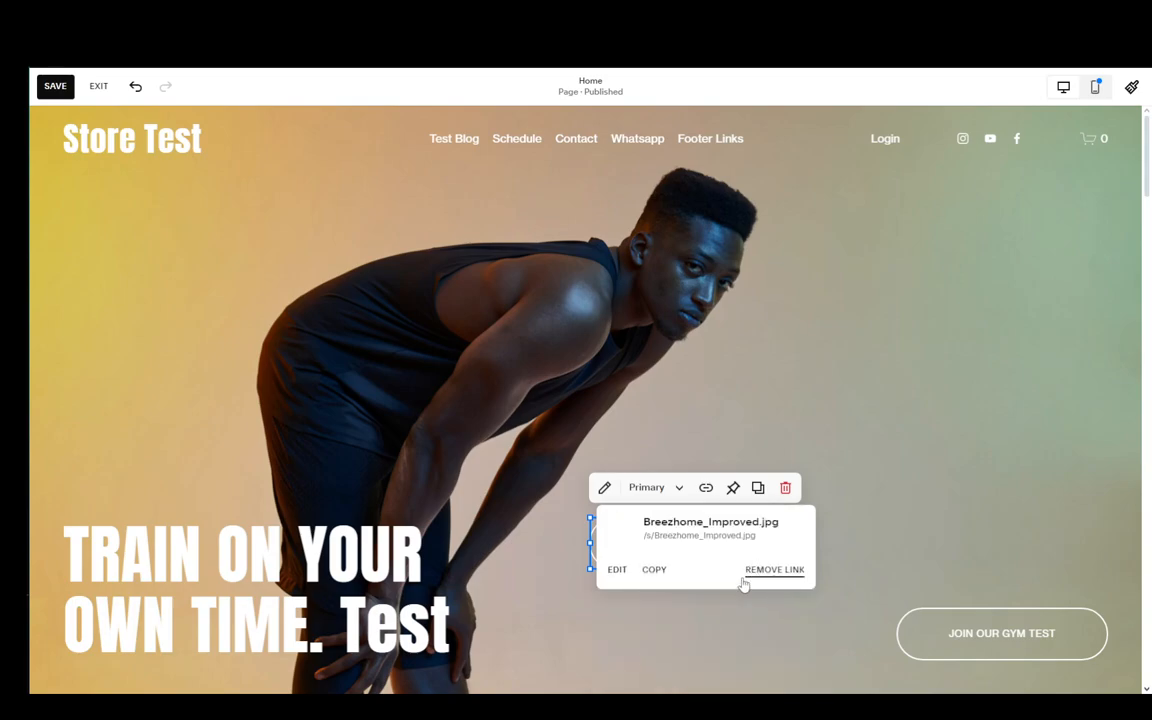
left_click(774, 568)
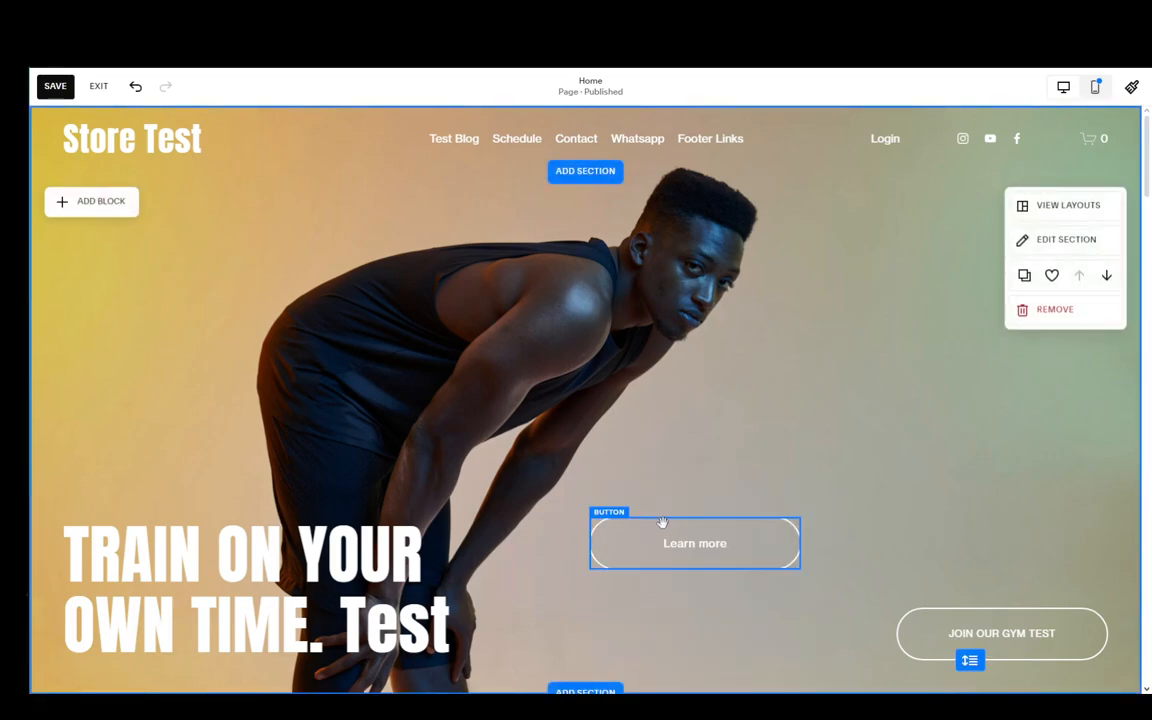
left_click(56, 86)
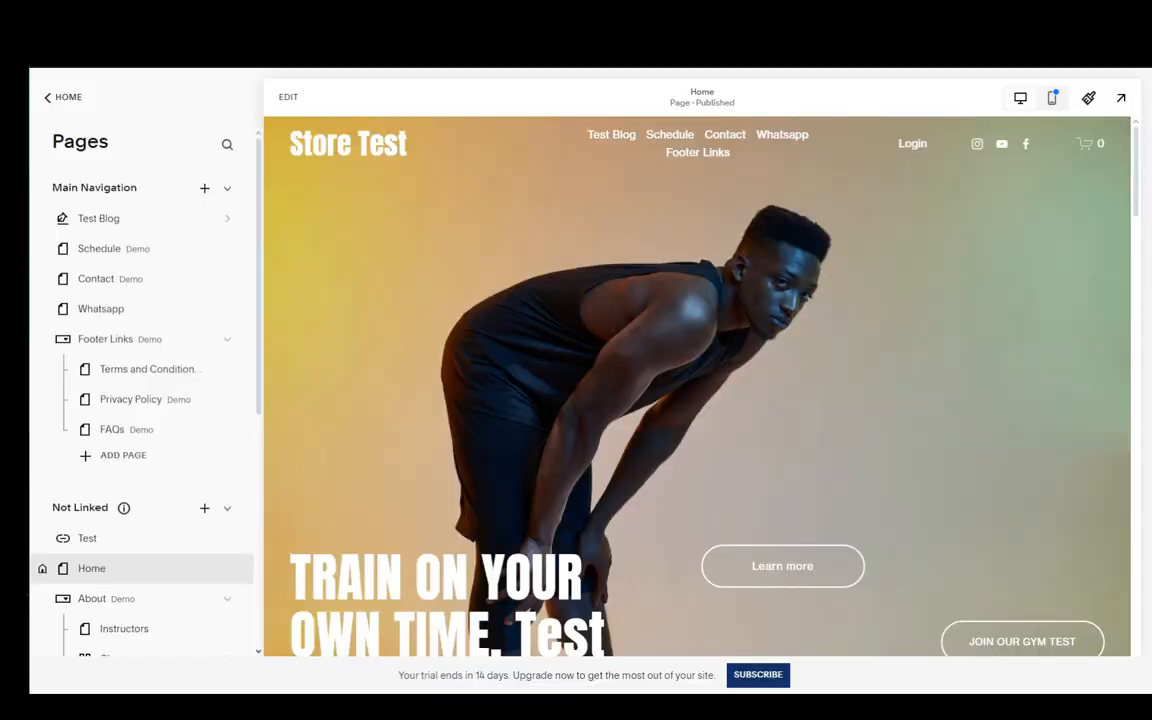
mouse_move(460, 450)
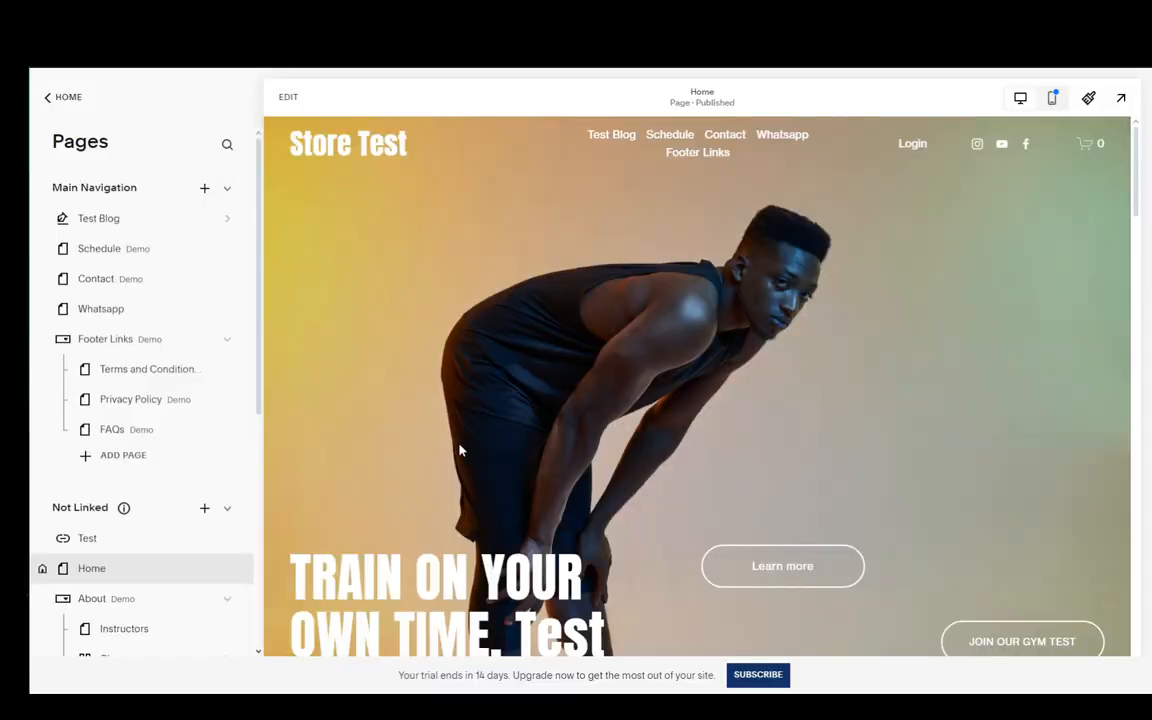